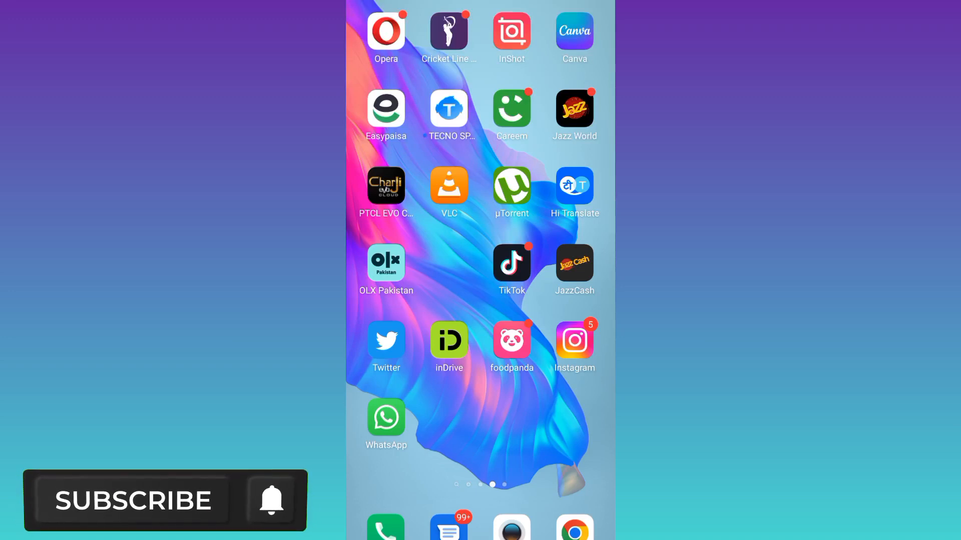
Launch Instagram and reveal the account menu with Settings and Your activity over the profile.
left_click(133, 500)
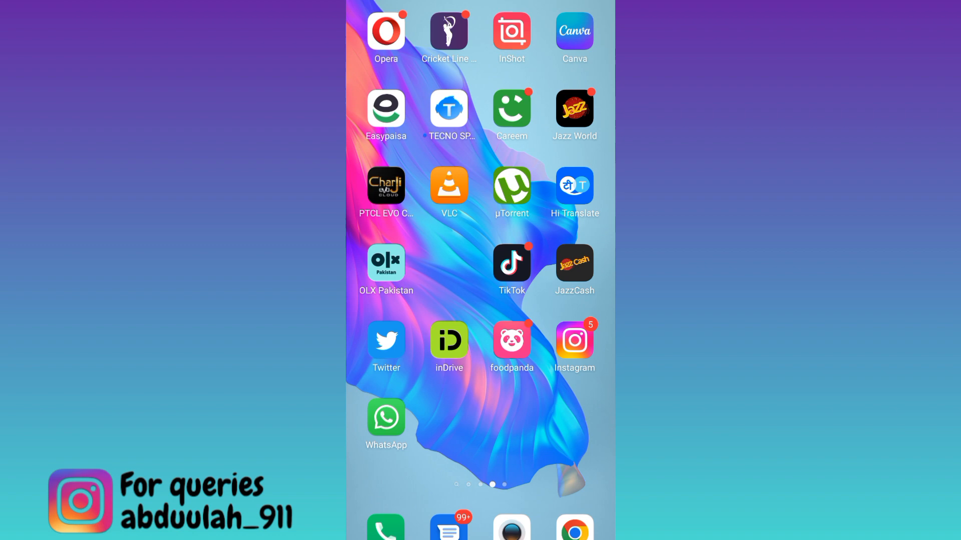
left_click(574, 340)
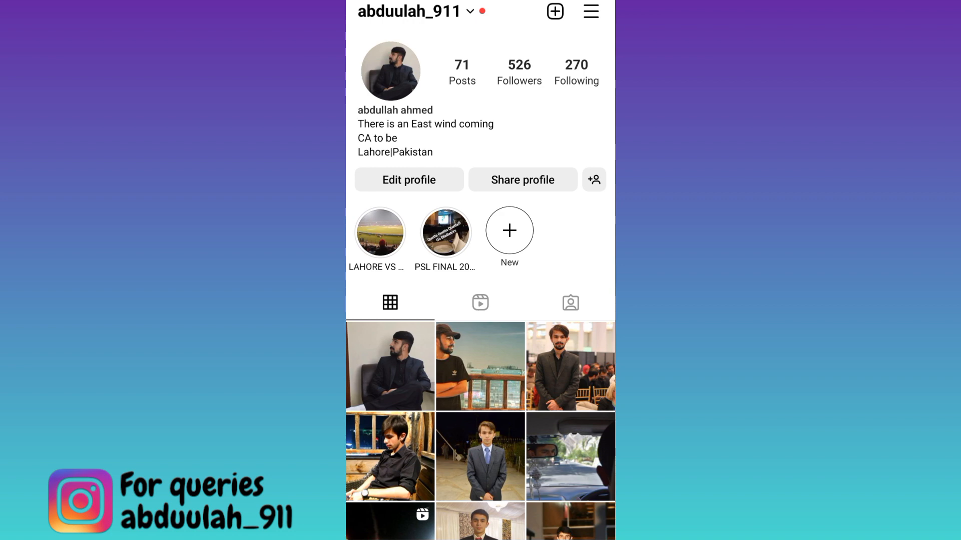
left_click(590, 11)
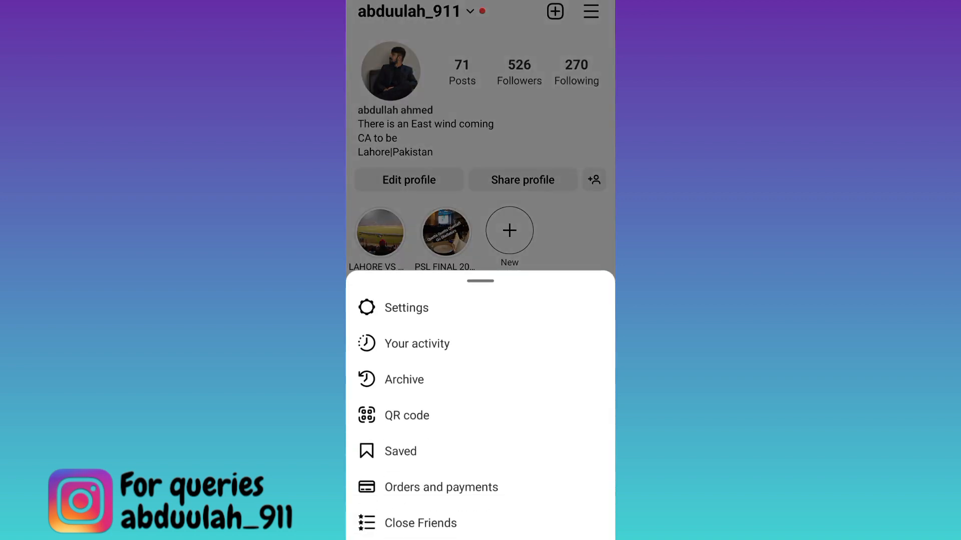
From Settings, search 'con' and reach the Contacts syncing page.
left_click(405, 307)
type("con")
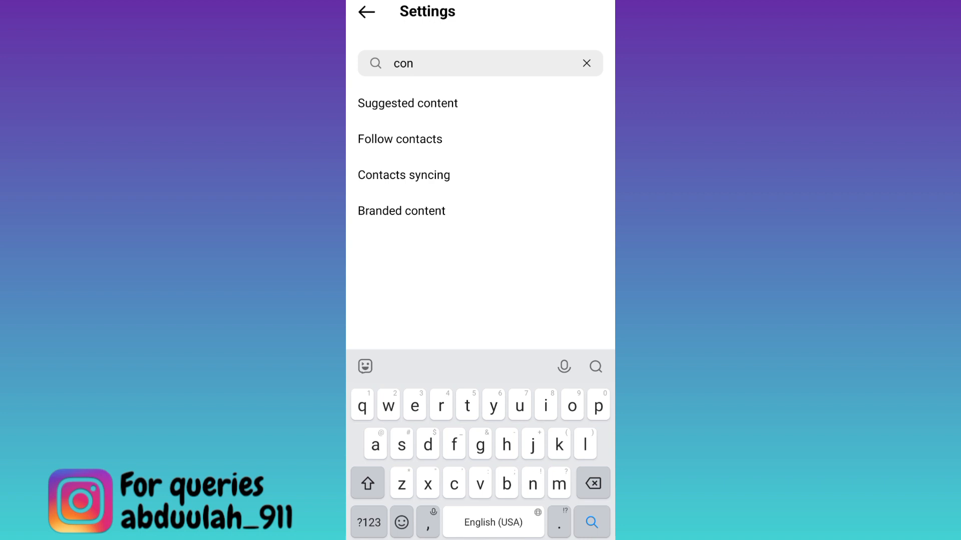
left_click(403, 175)
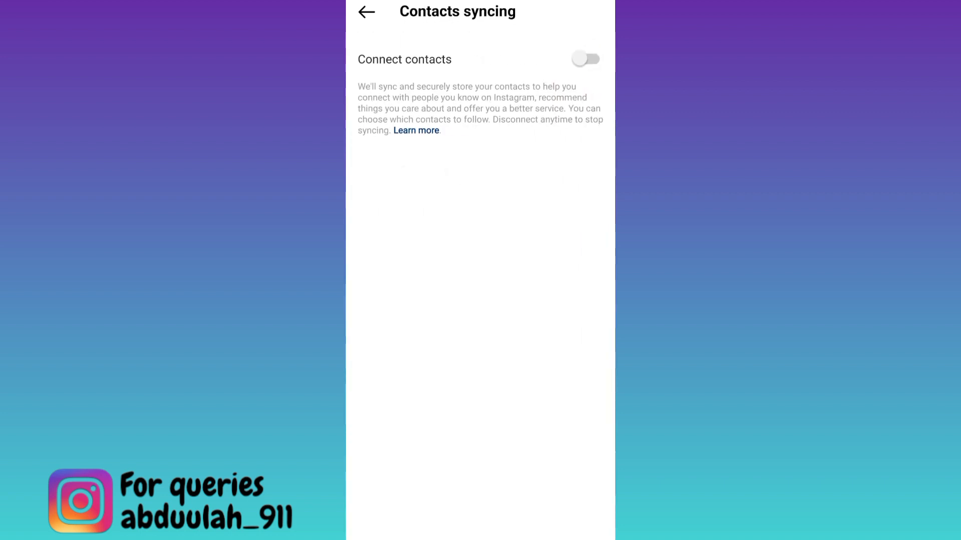
Switch Connect contacts on so the 'Contacts connected' confirmation appears.
left_click(585, 59)
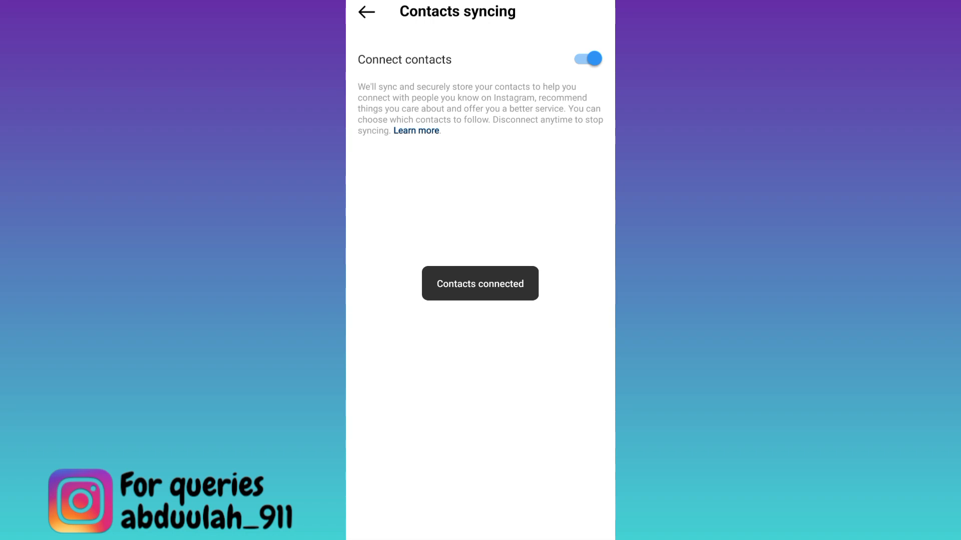